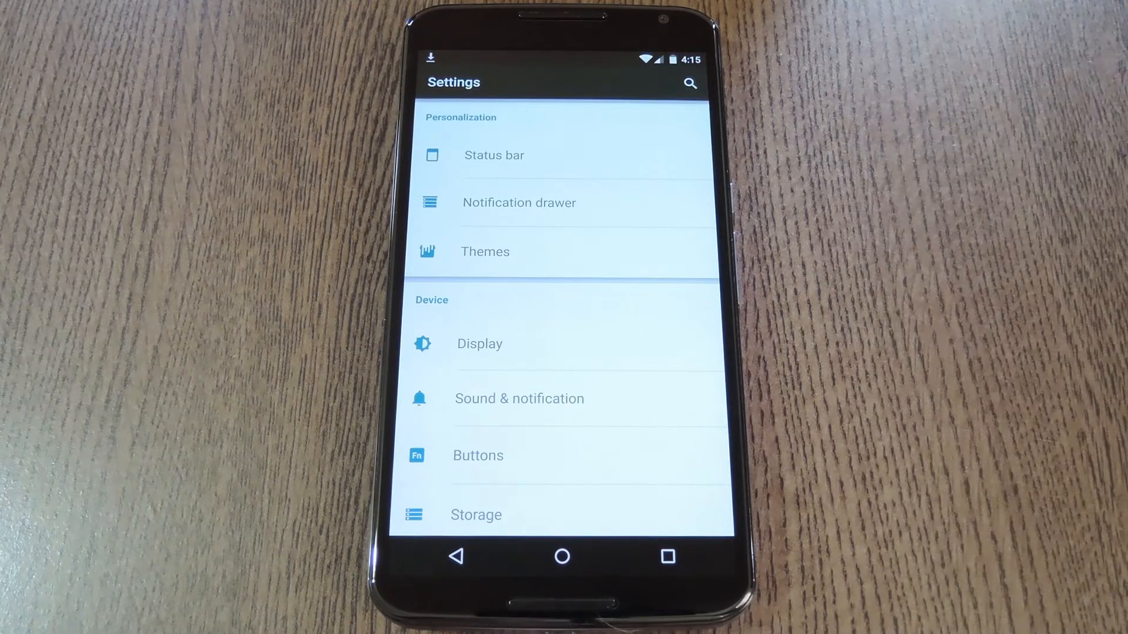
Step: Open Sound & notification, then the Phone ringtone list showing Orion as current
left_click(520, 399)
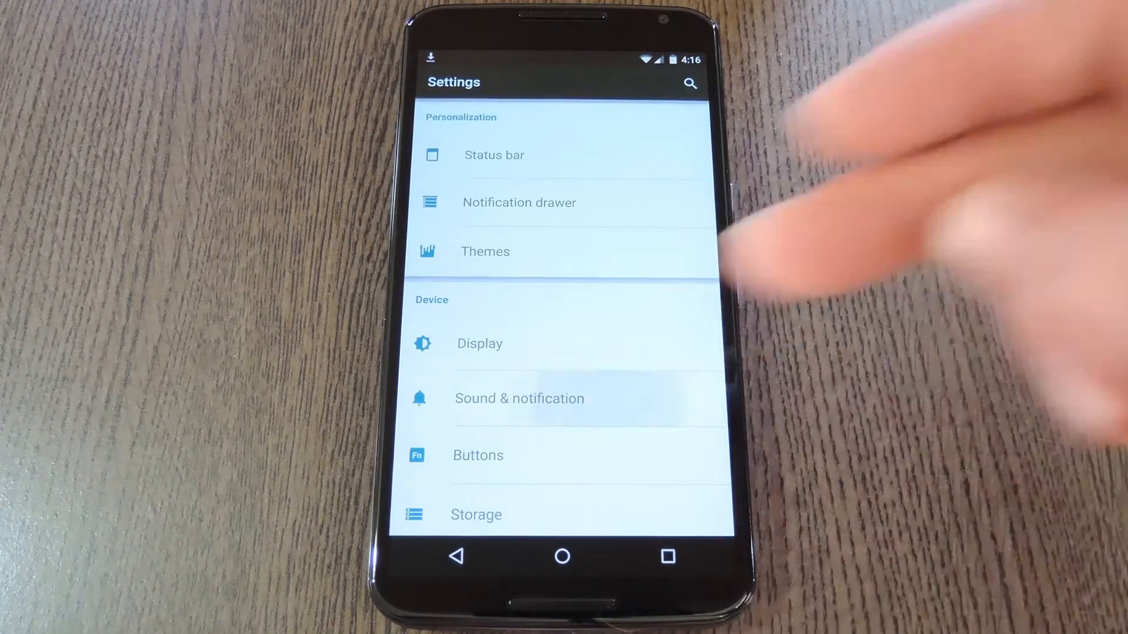
left_click(519, 398)
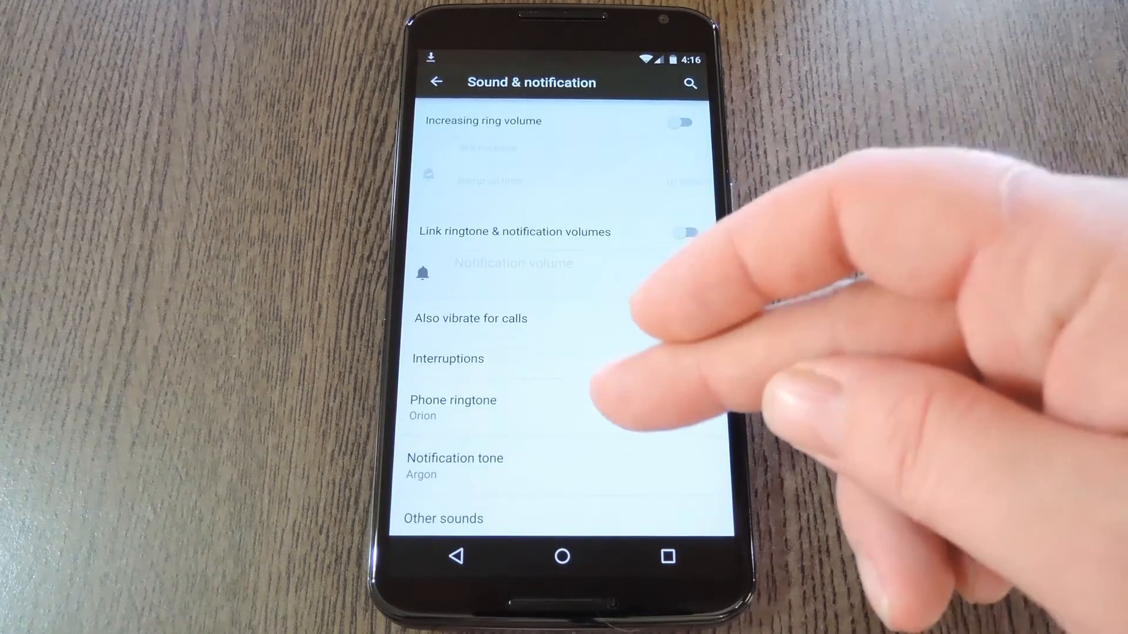
left_click(453, 407)
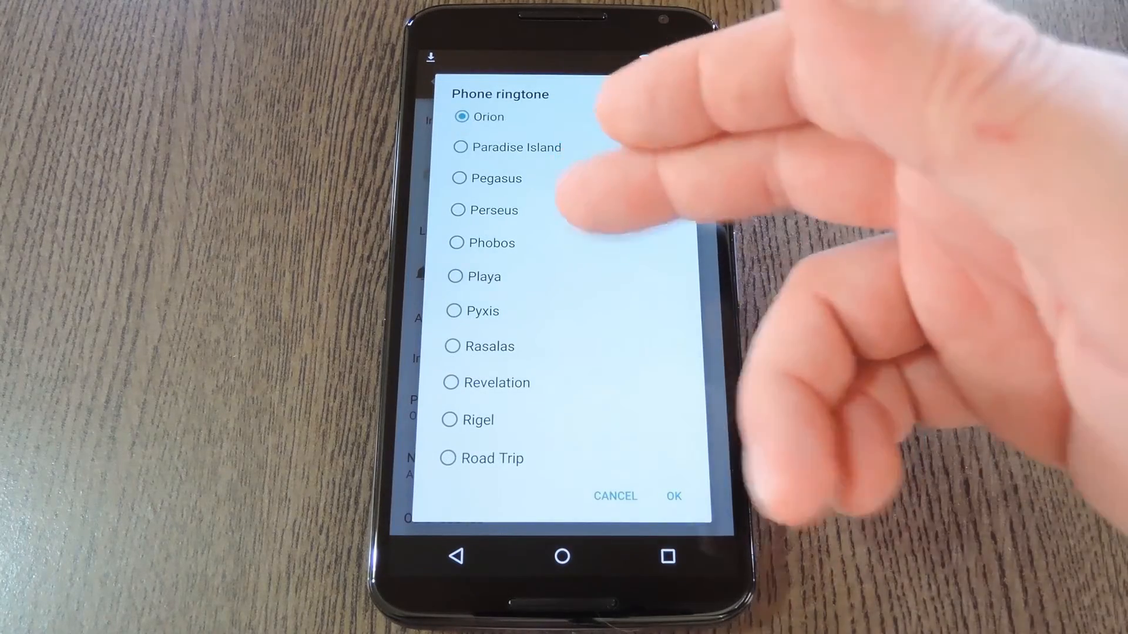
scroll("up", 3)
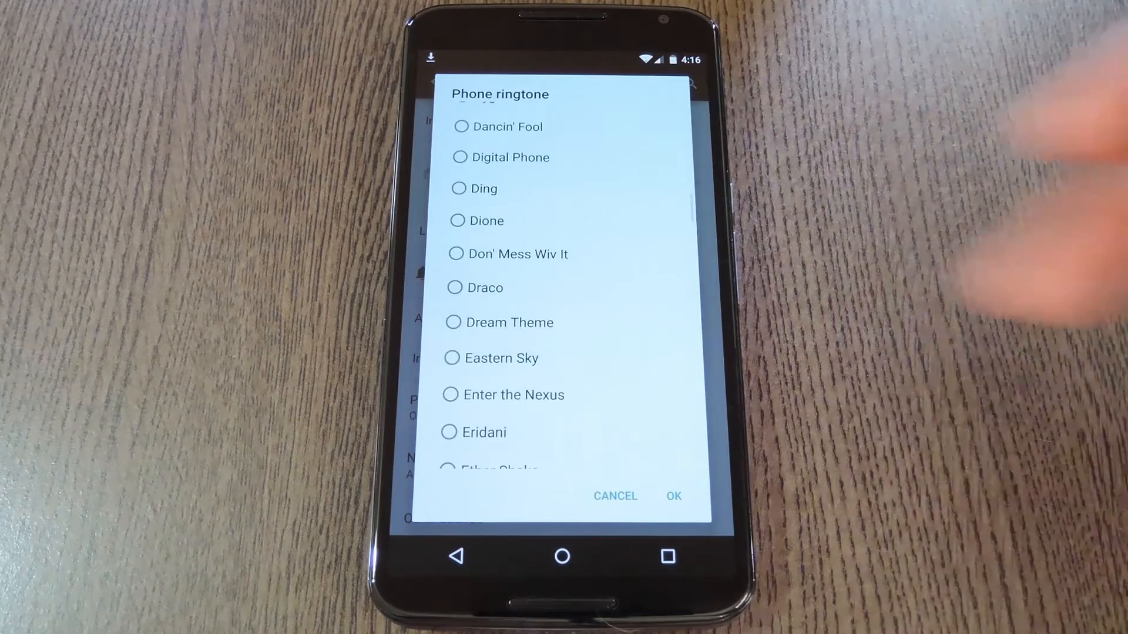
Step: Reopen the Phone ringtone chooser to confirm Callisto is the selected tone
scroll("up", 3)
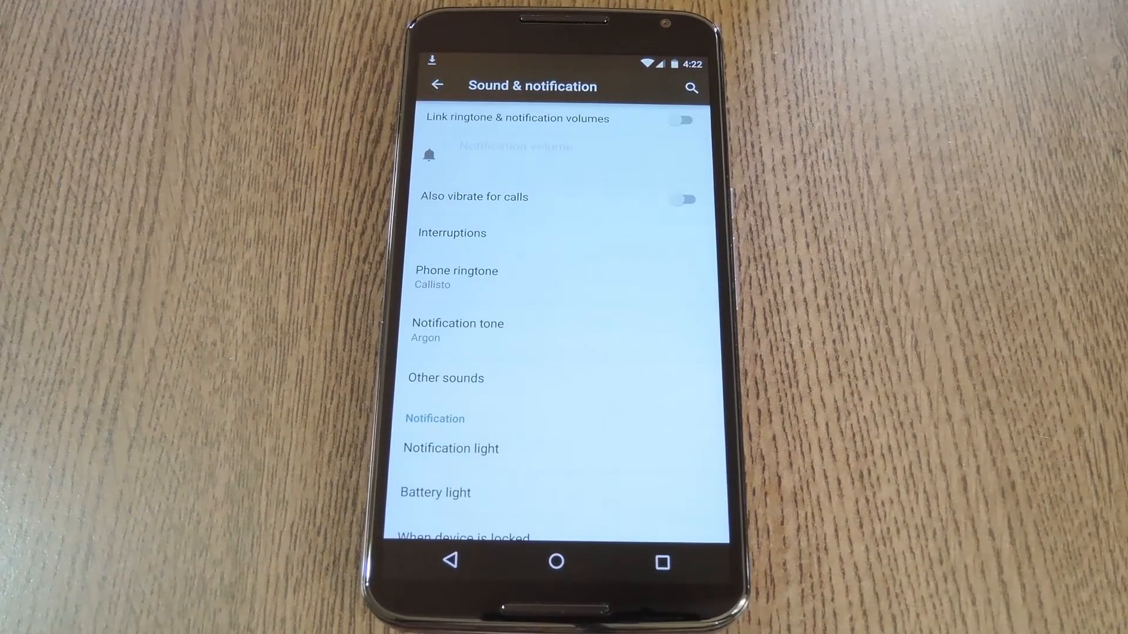
left_click(455, 277)
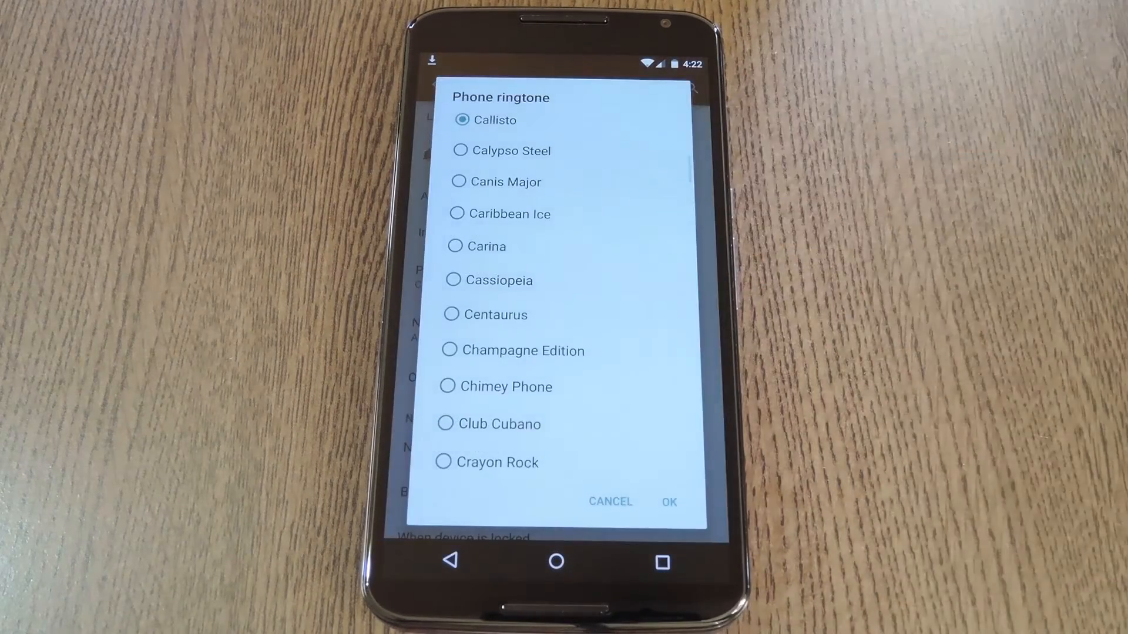